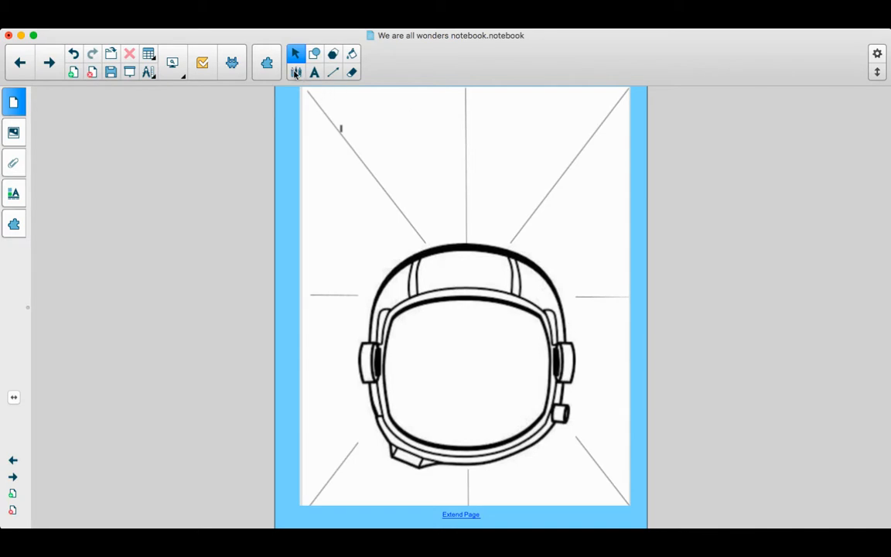
Step: Switch to the Pen tool for freehand handwriting on the helmet page
left_click(296, 71)
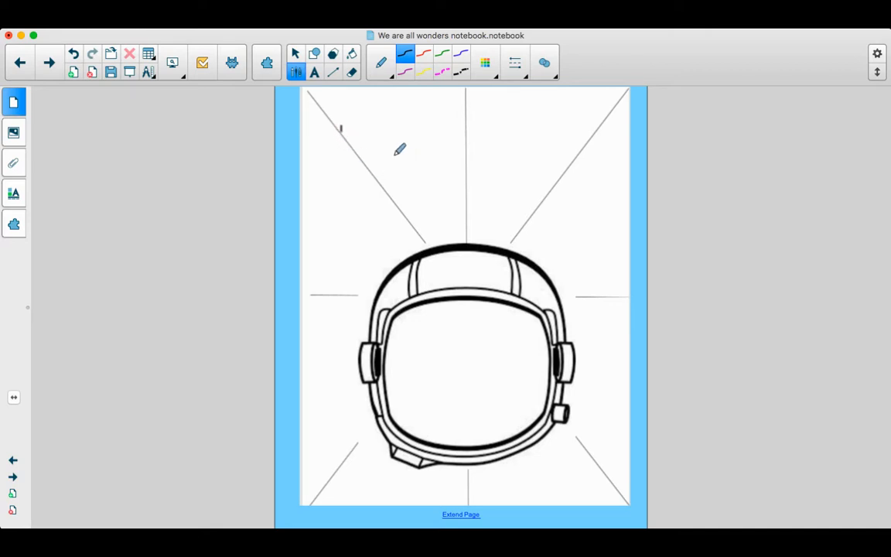
mouse_move(358, 111)
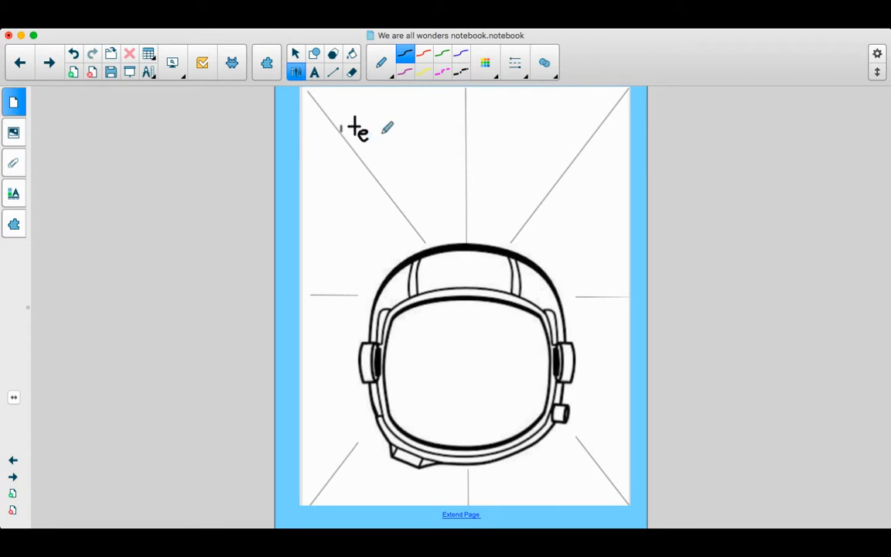
Step: Finish writing 'teacher' diagonally top-left and sketch a two-page open book above it
left_click_drag(375, 139, 386, 151)
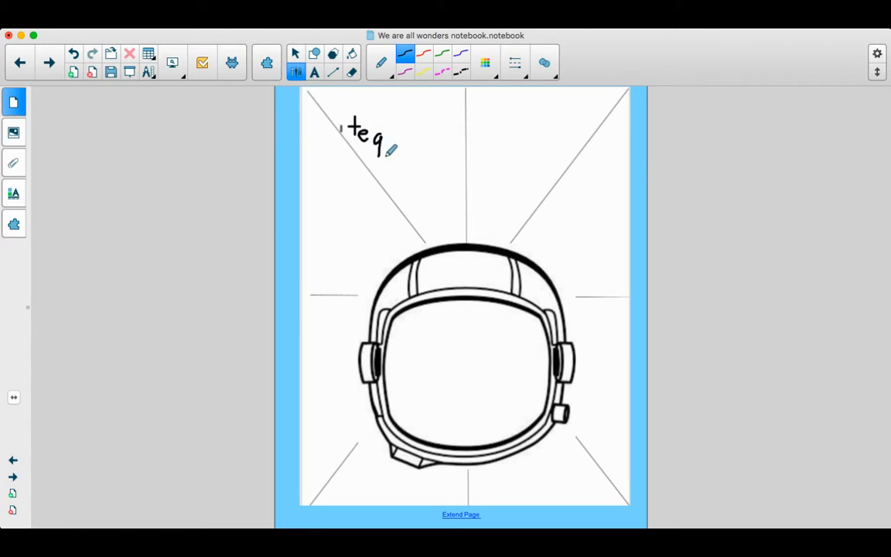
left_click_drag(387, 155, 406, 166)
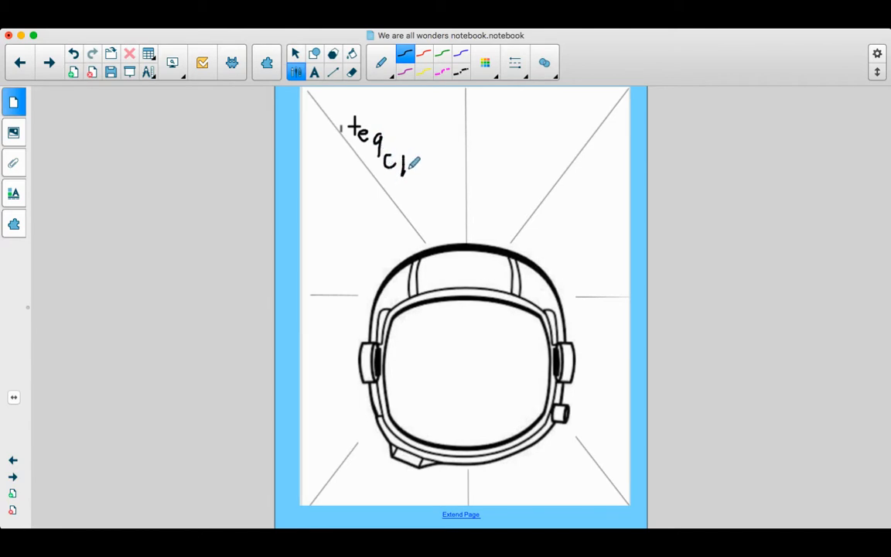
left_click_drag(402, 170, 422, 190)
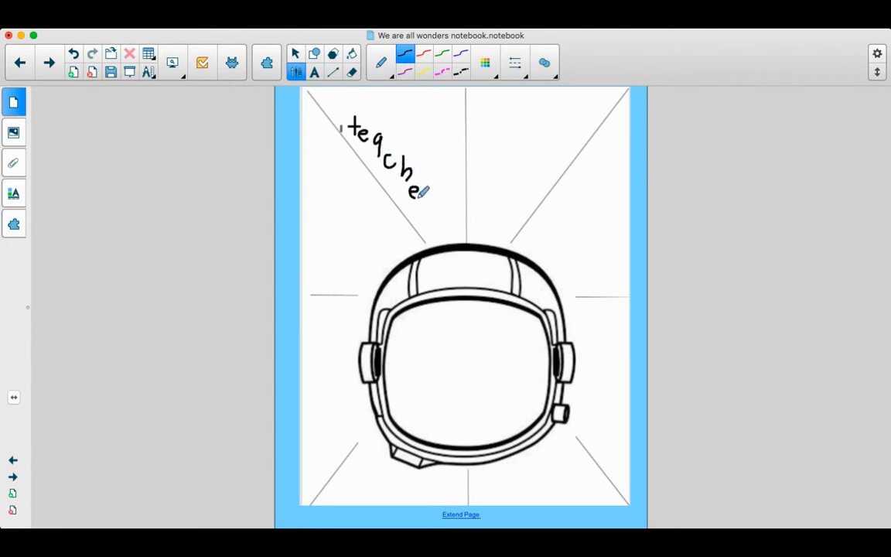
left_click_drag(422, 194, 437, 213)
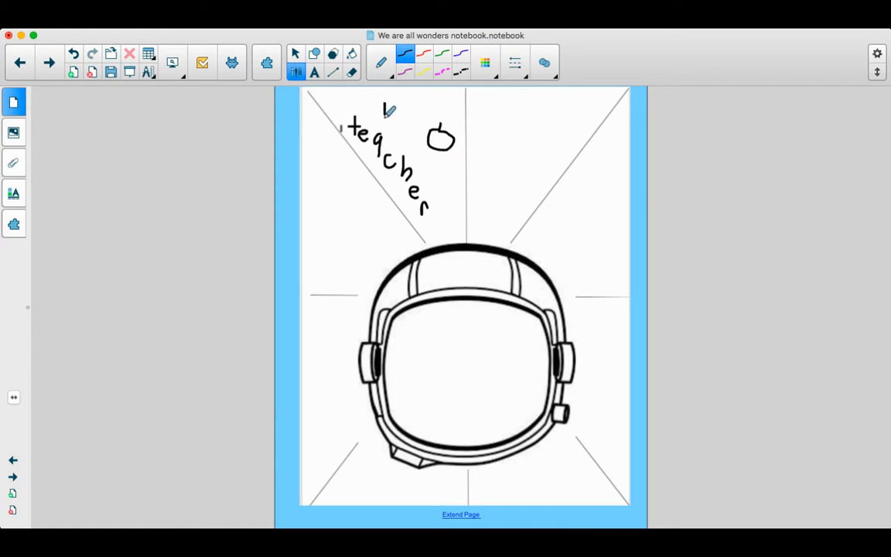
left_click_drag(382, 104, 409, 120)
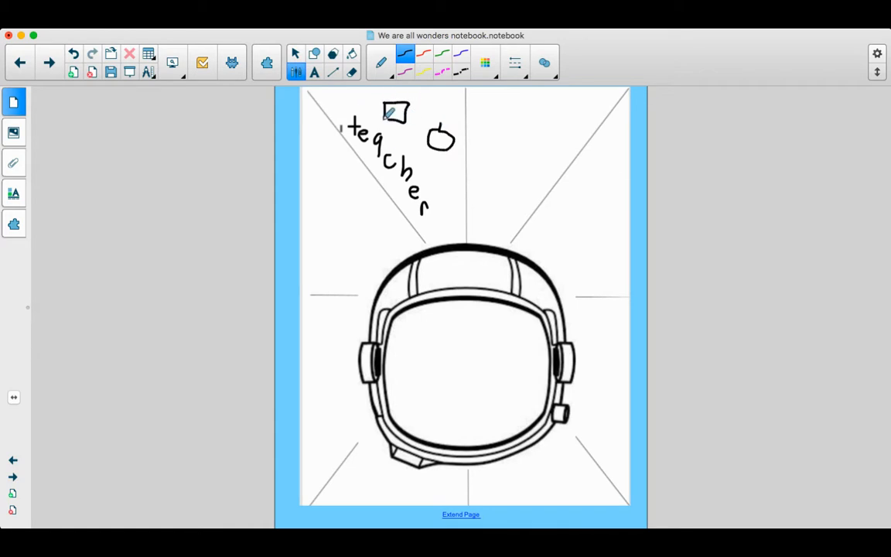
left_click_drag(406, 108, 425, 123)
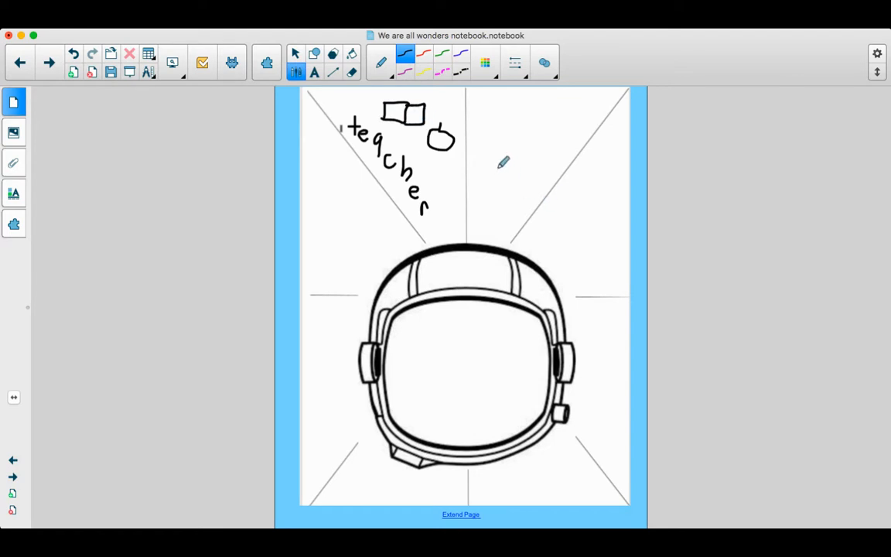
mouse_move(487, 200)
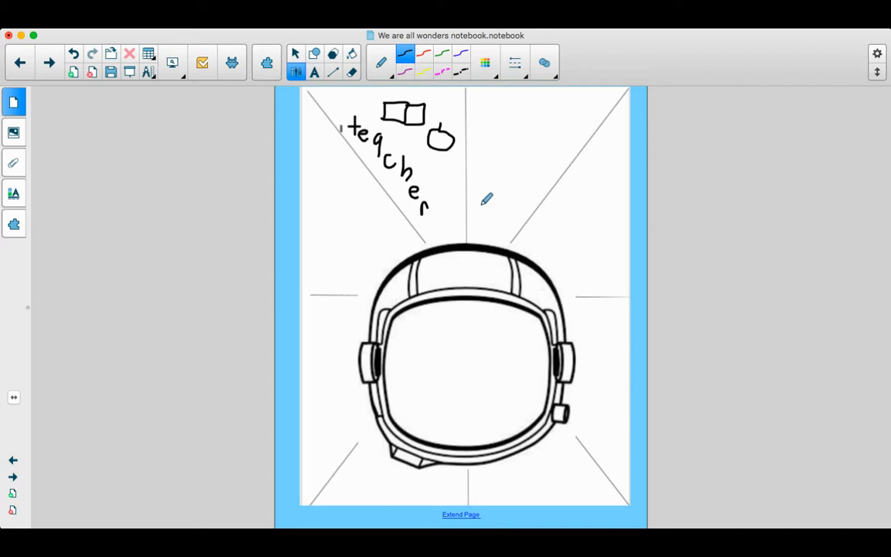
mouse_move(497, 192)
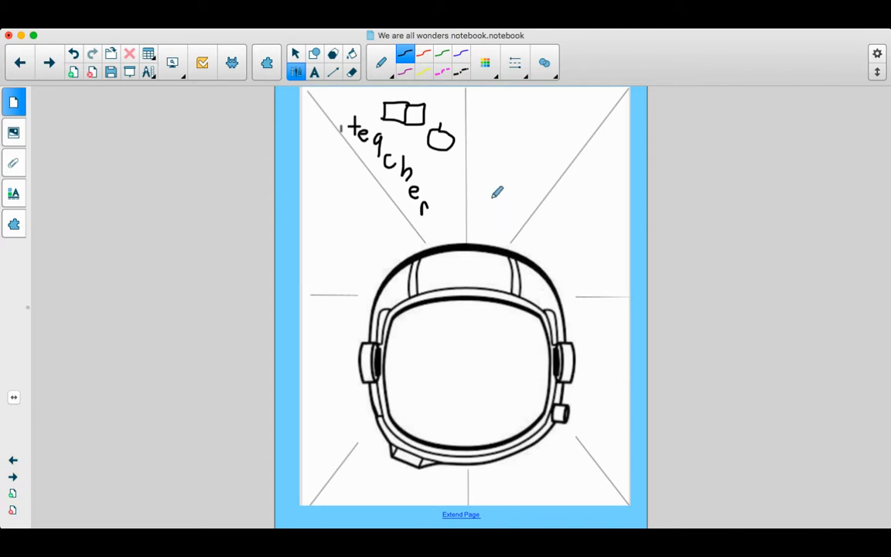
Step: Handwrite the letters of 'sing' in the top-right section above the helmet
left_click_drag(488, 193, 499, 209)
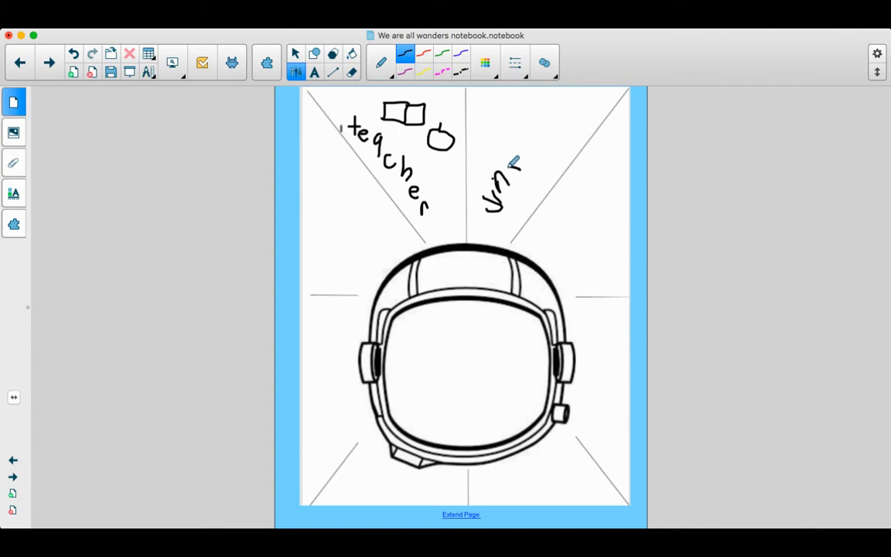
left_click_drag(510, 170, 522, 202)
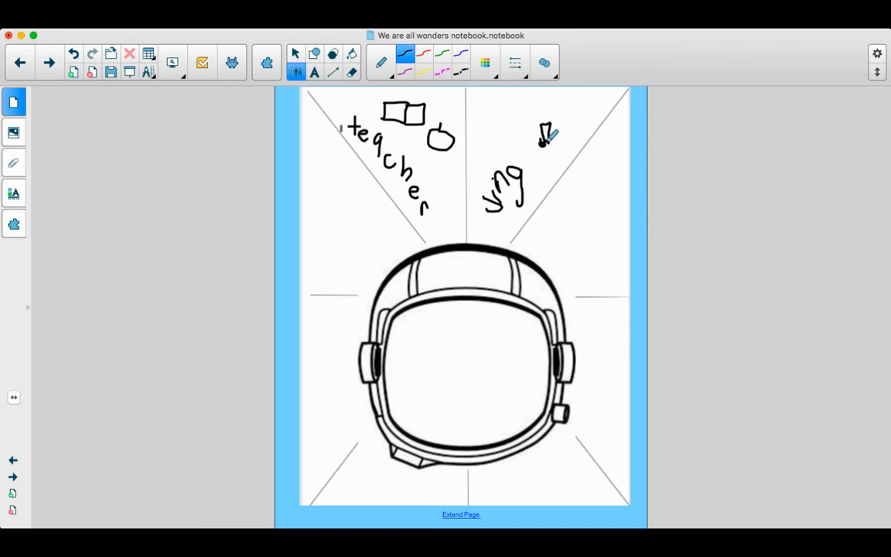
mouse_move(504, 248)
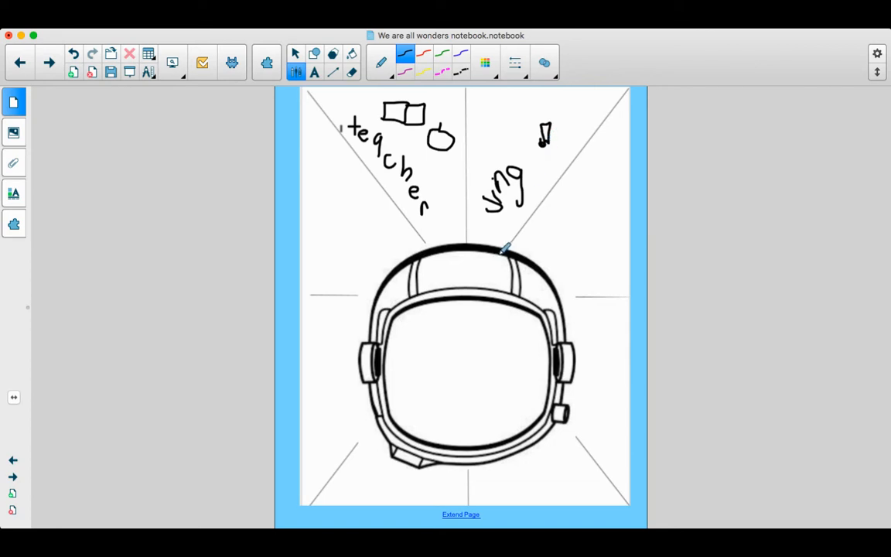
mouse_move(540, 244)
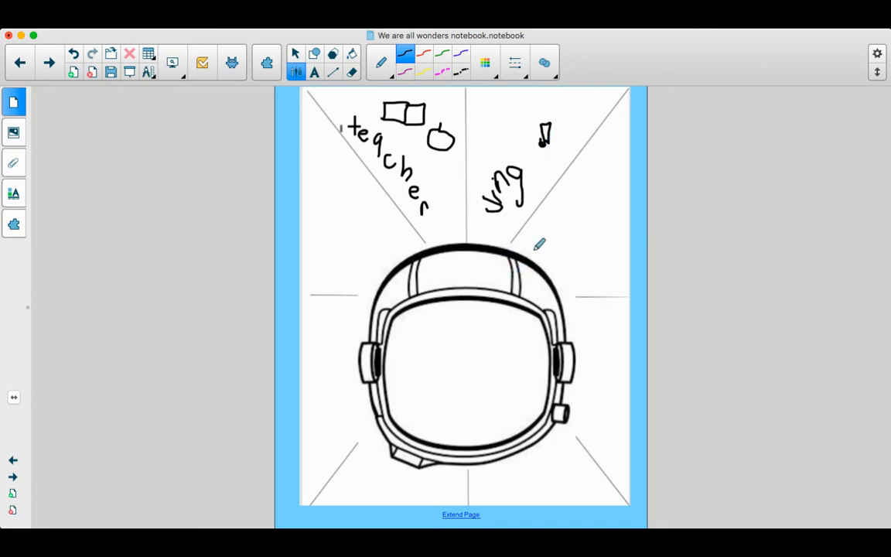
mouse_move(598, 201)
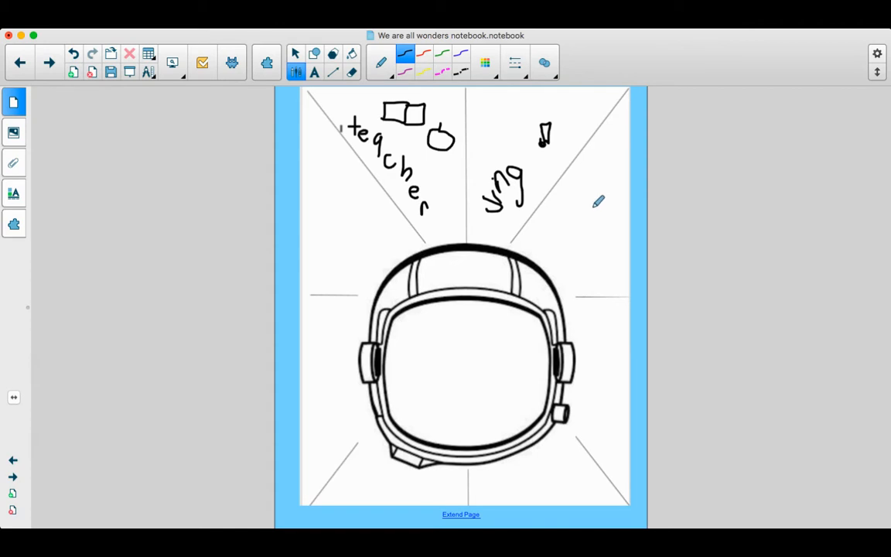
mouse_move(549, 319)
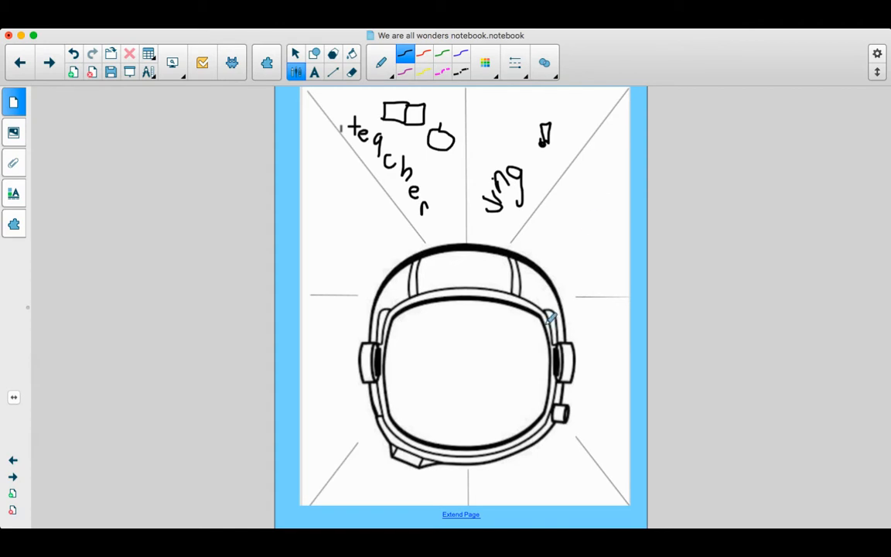
mouse_move(622, 445)
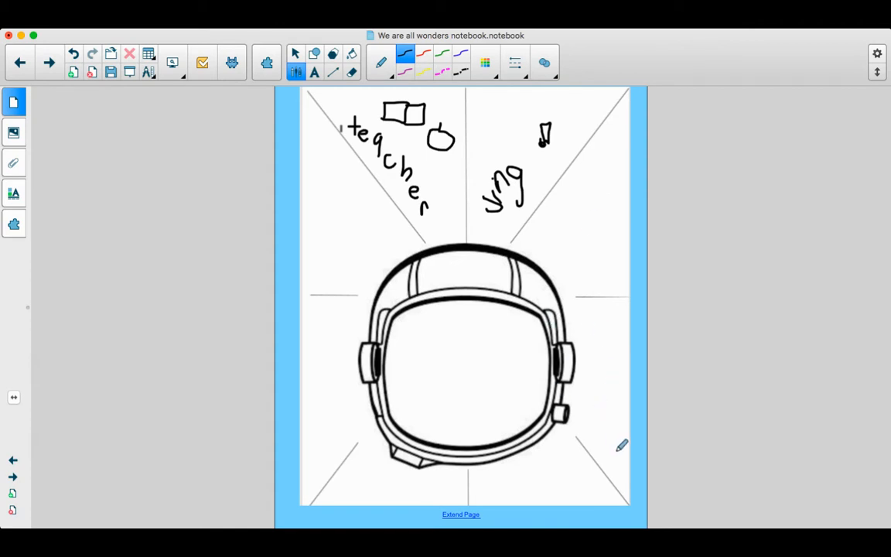
mouse_move(604, 409)
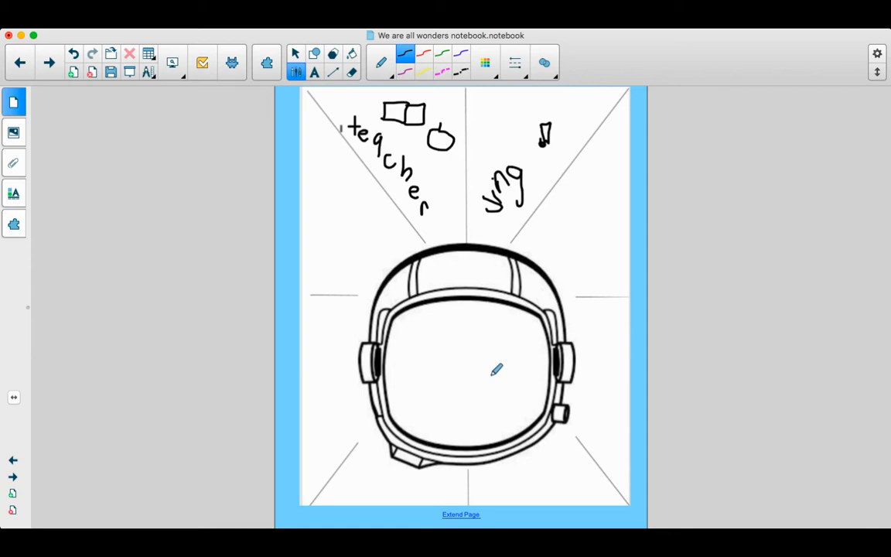
mouse_move(356, 208)
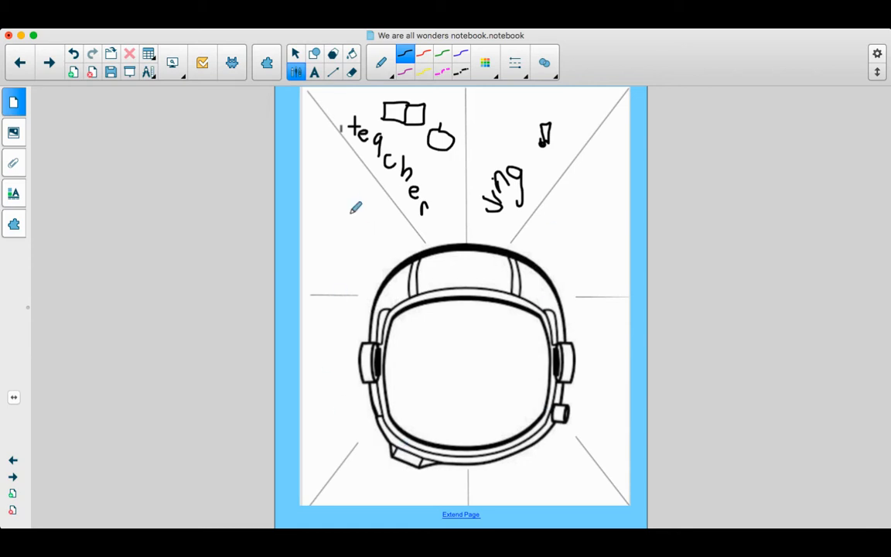
mouse_move(426, 420)
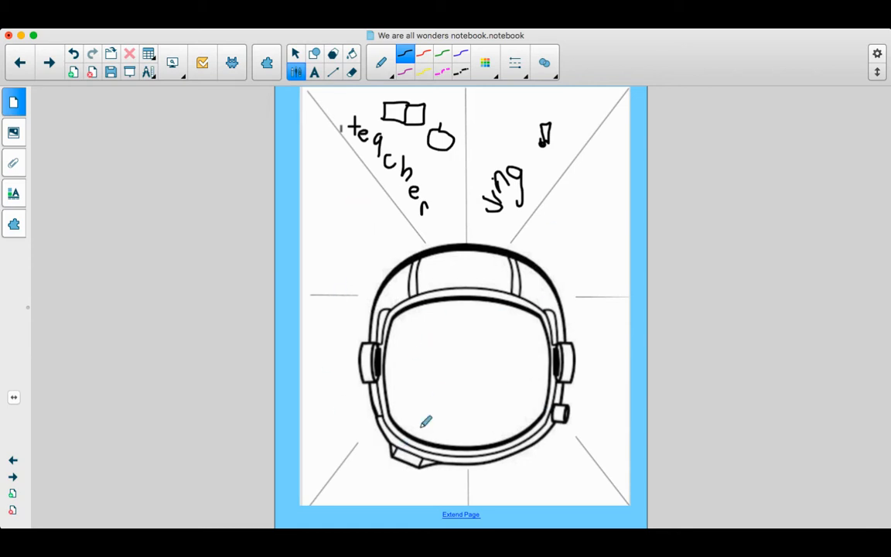
mouse_move(446, 339)
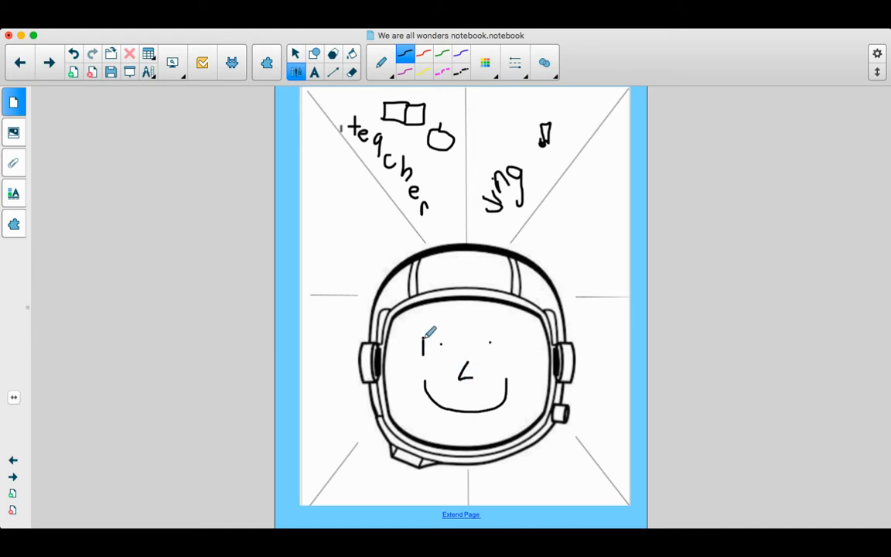
Step: Draw glasses on the visor face: left lens, bridge, and right lens
left_click_drag(421, 340, 460, 356)
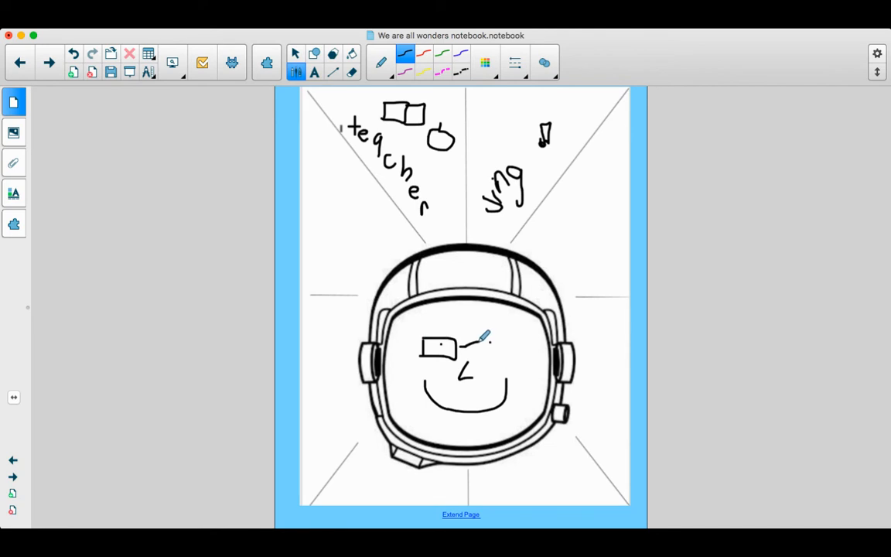
left_click_drag(472, 352, 491, 344)
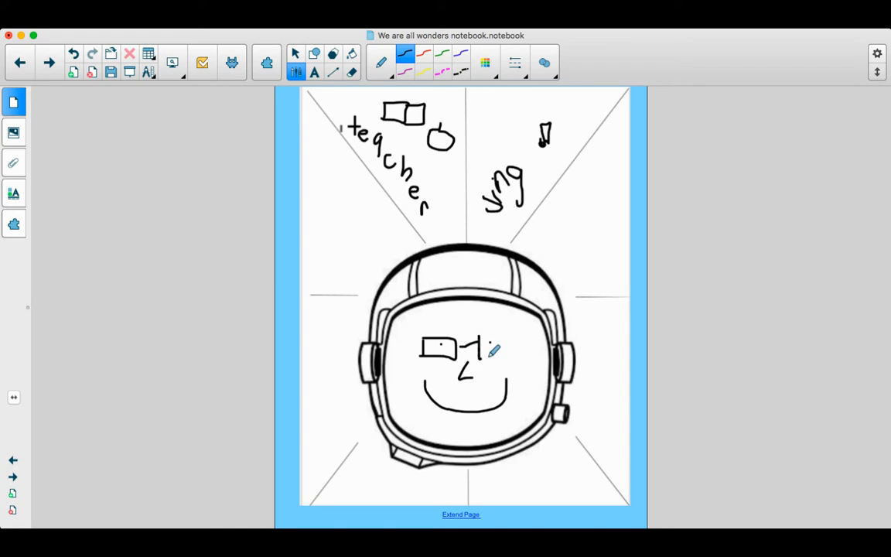
left_click_drag(479, 352, 506, 344)
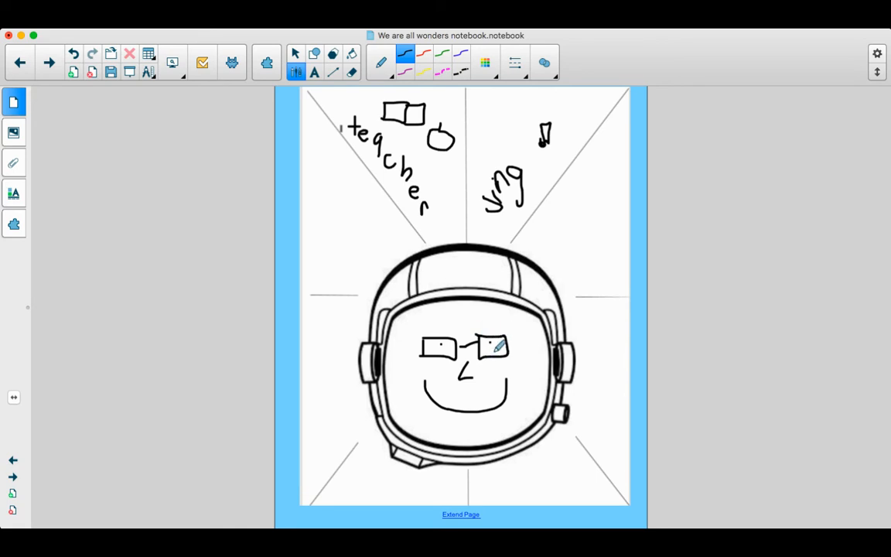
left_click_drag(499, 352, 542, 318)
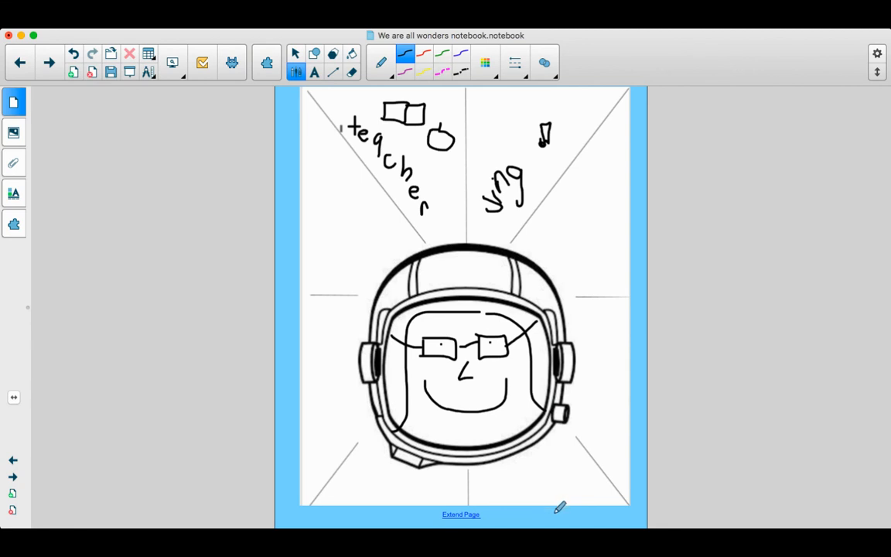
mouse_move(555, 512)
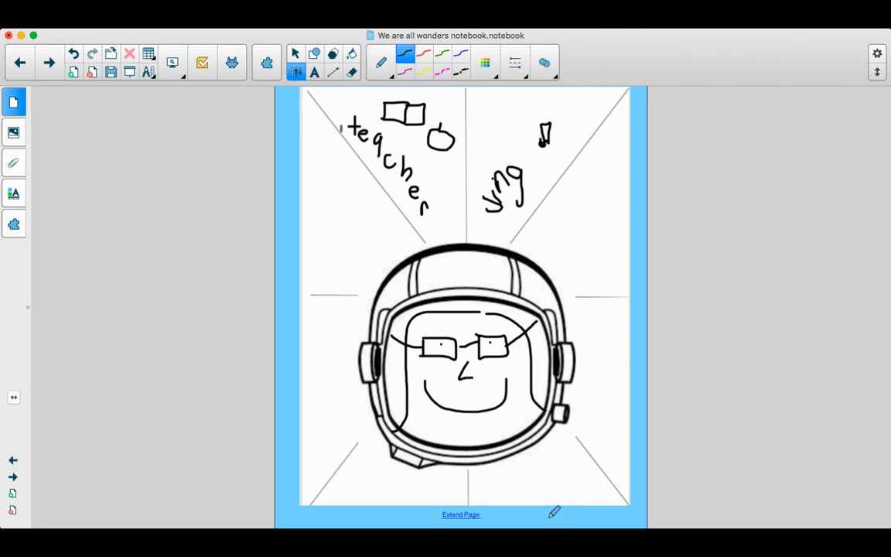